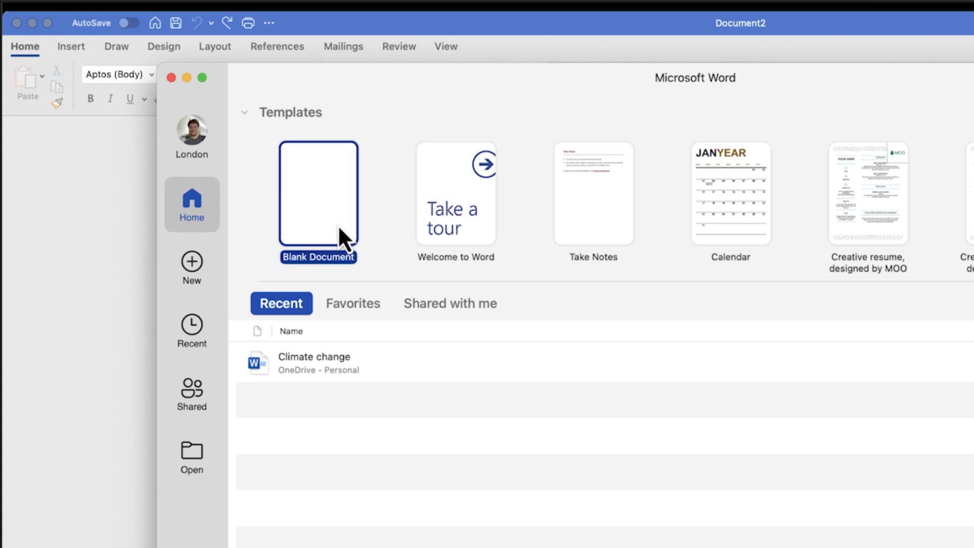
Start a new blank document from the Word start gallery.
left_click(319, 198)
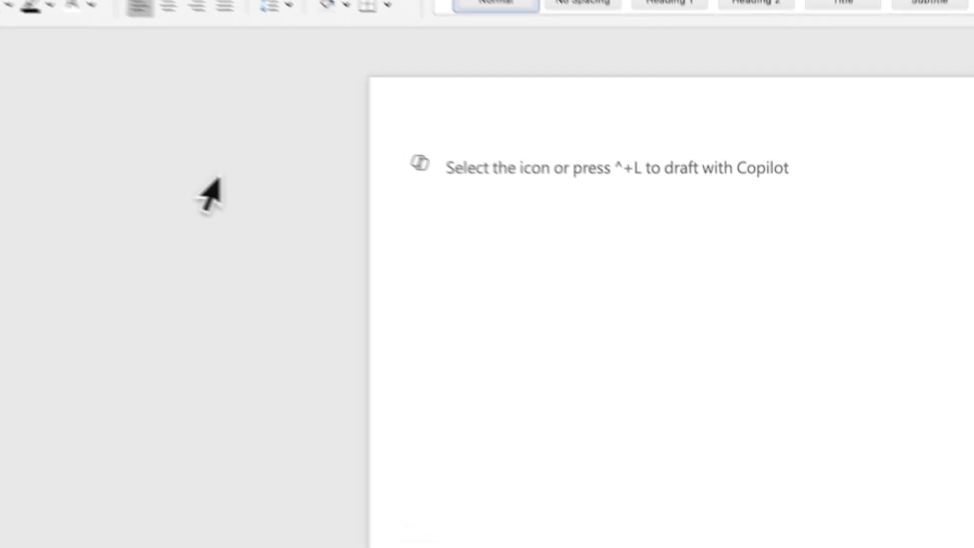
Ask Copilot to 'Write 250 words about mountains' and generate the draft.
left_click(424, 167)
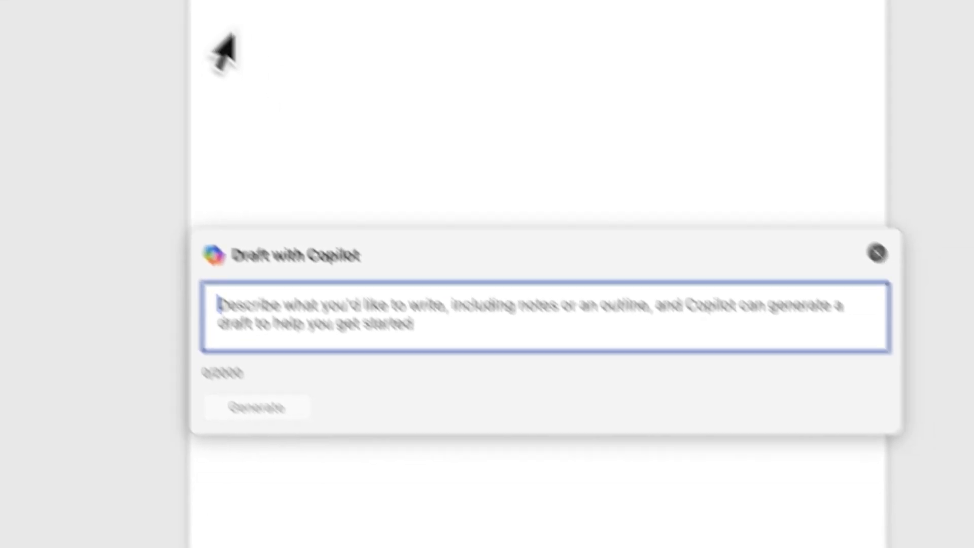
type("Write 250 wo")
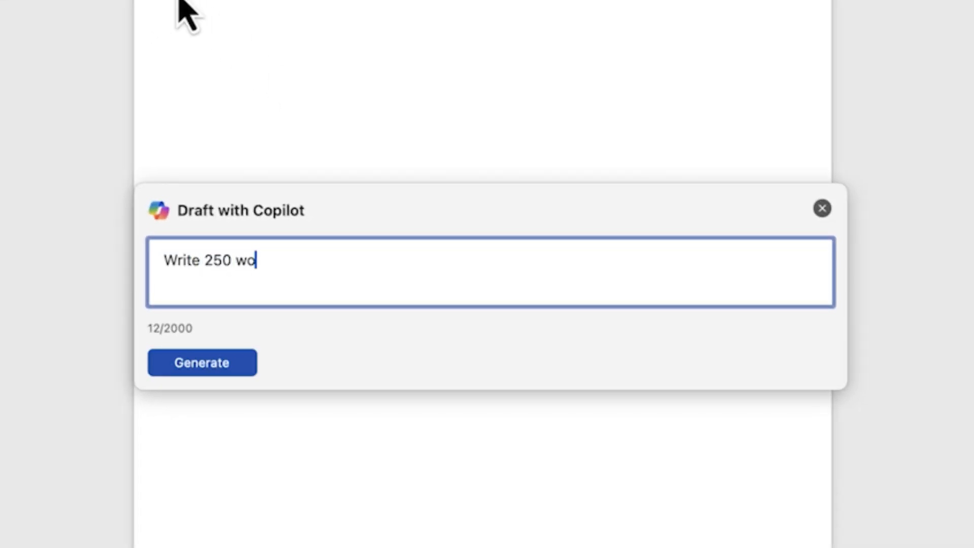
type("rds about mountains")
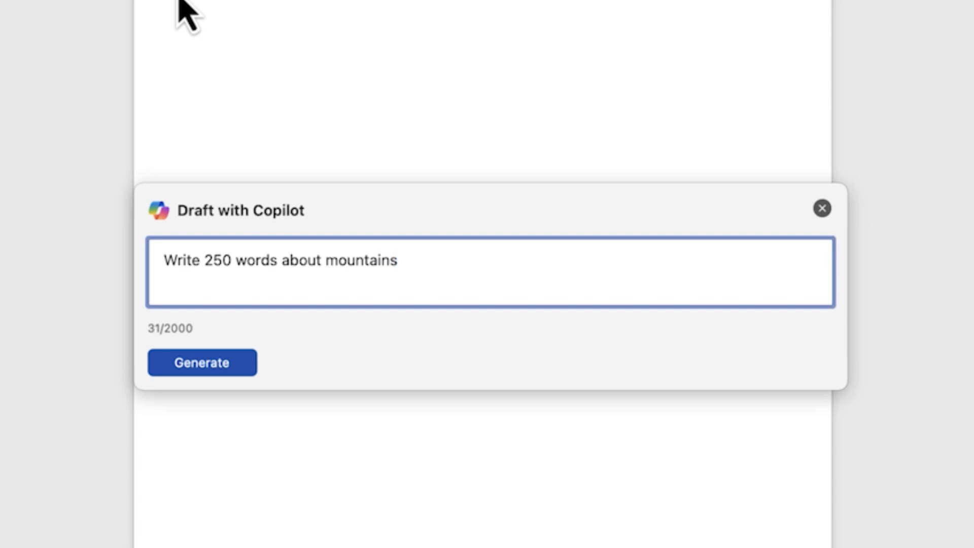
left_click(201, 362)
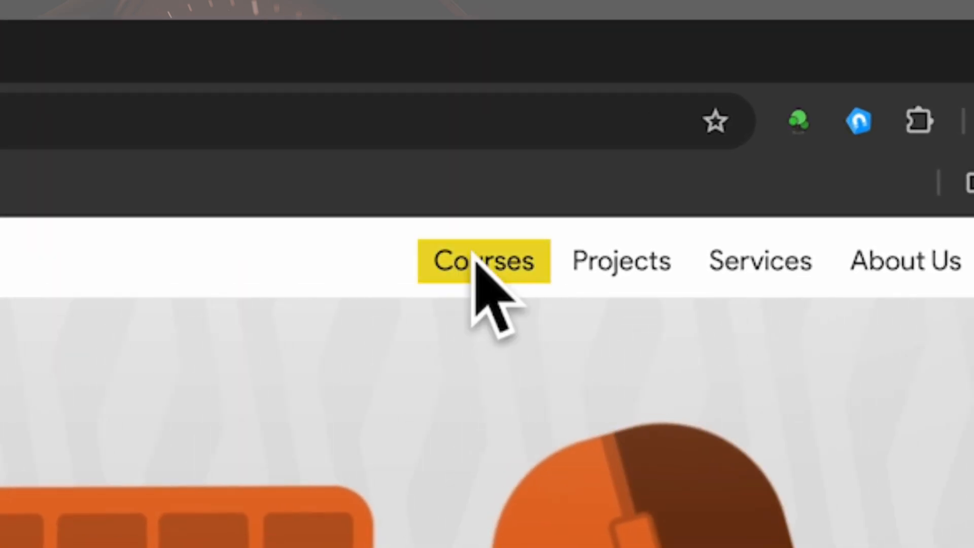
Browse the Mastering Copilot course page on the Burn to Learn site.
left_click(484, 259)
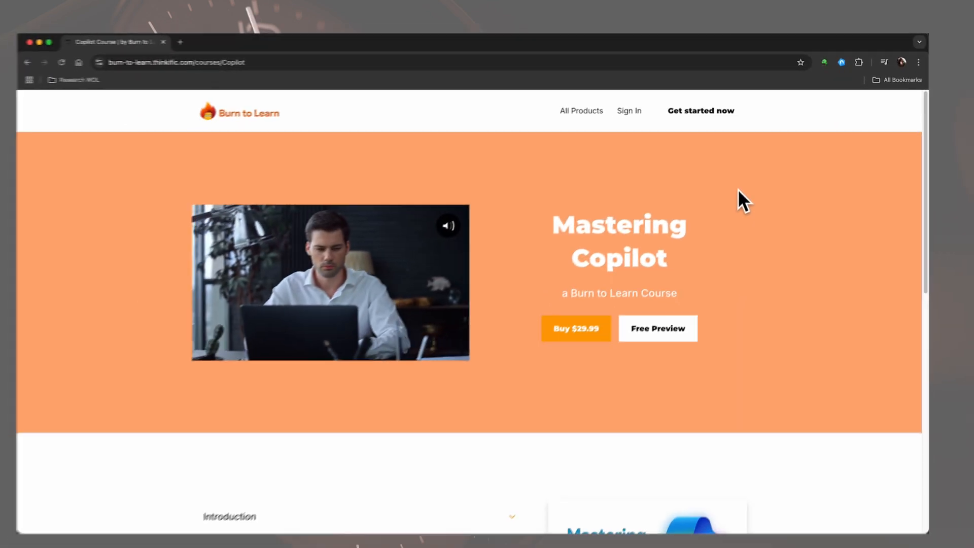
scroll("down", 3)
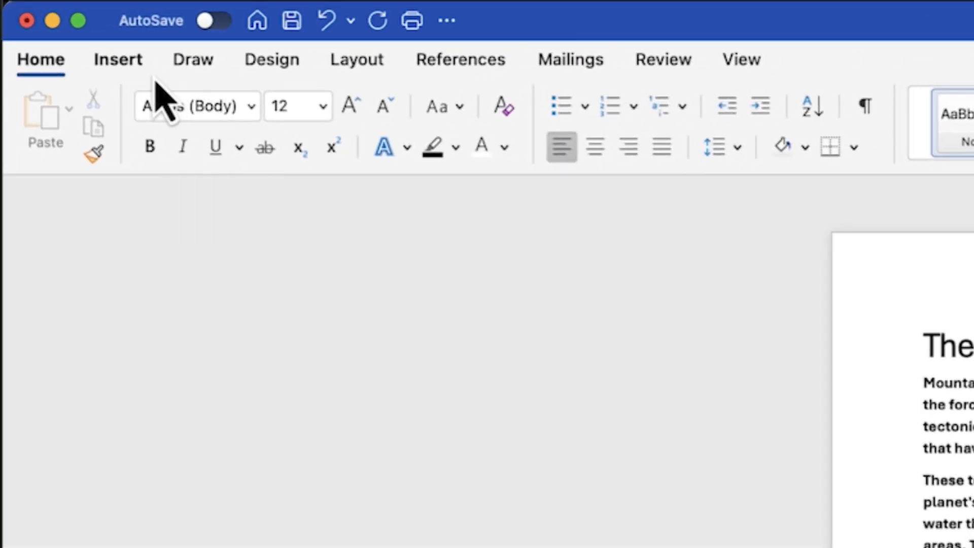
Switch the mountains document to landscape orientation.
left_click(356, 59)
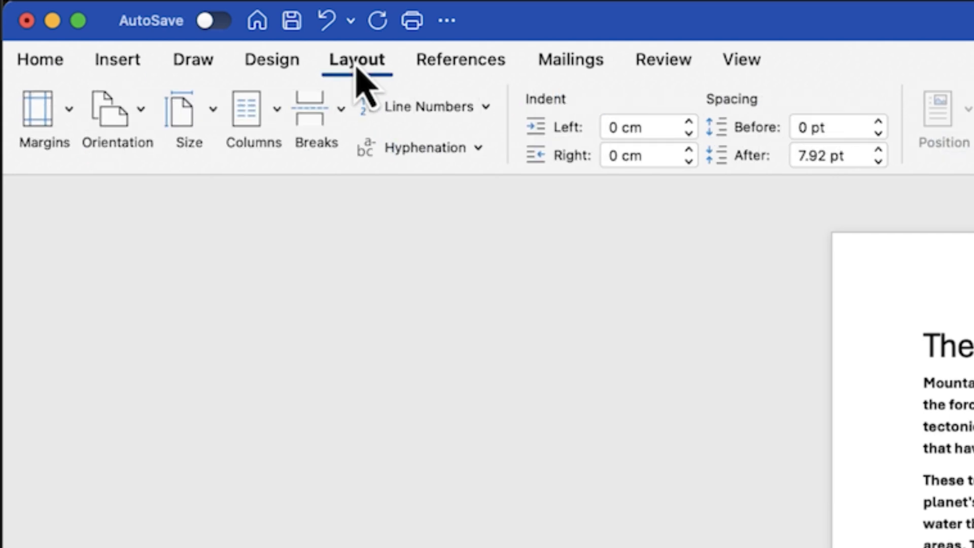
left_click(108, 107)
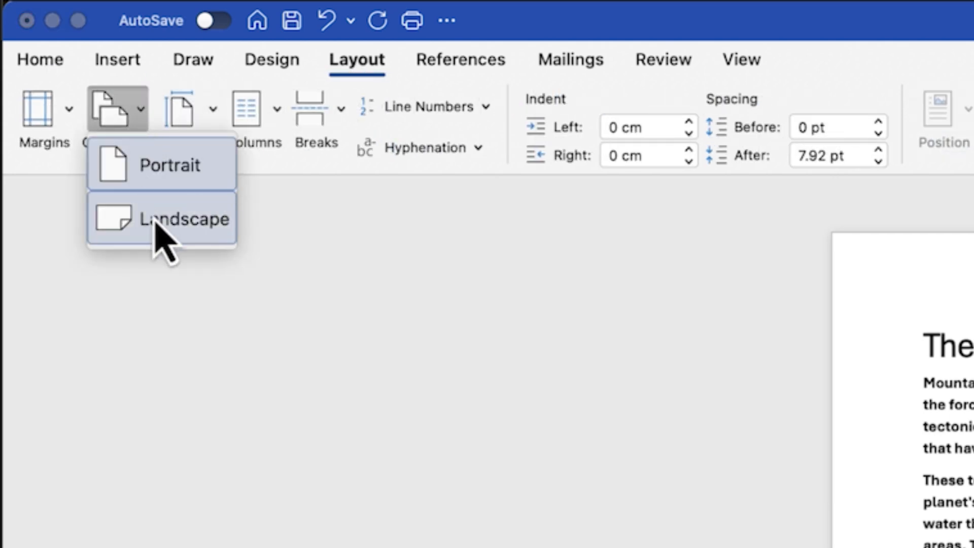
left_click(161, 219)
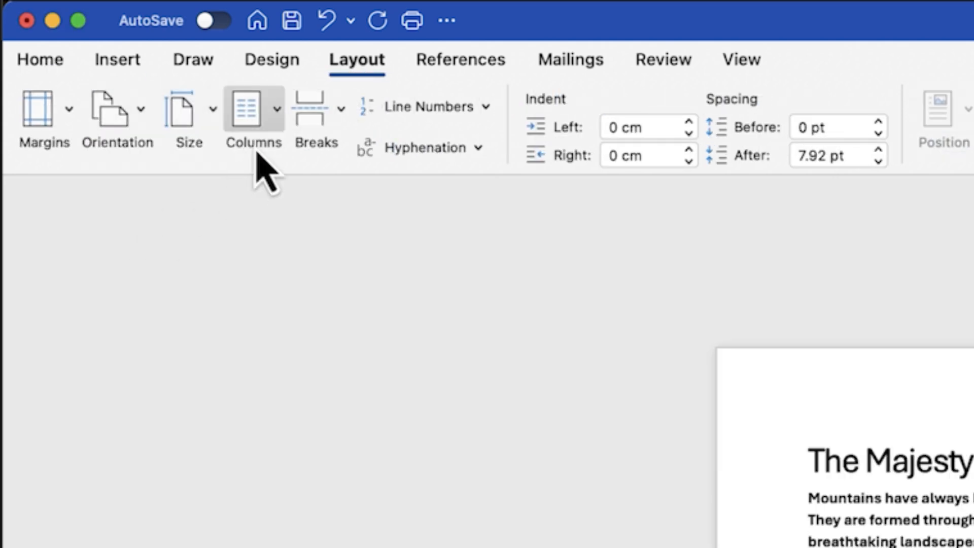
Bring up the More Columns settings dialog.
left_click(249, 110)
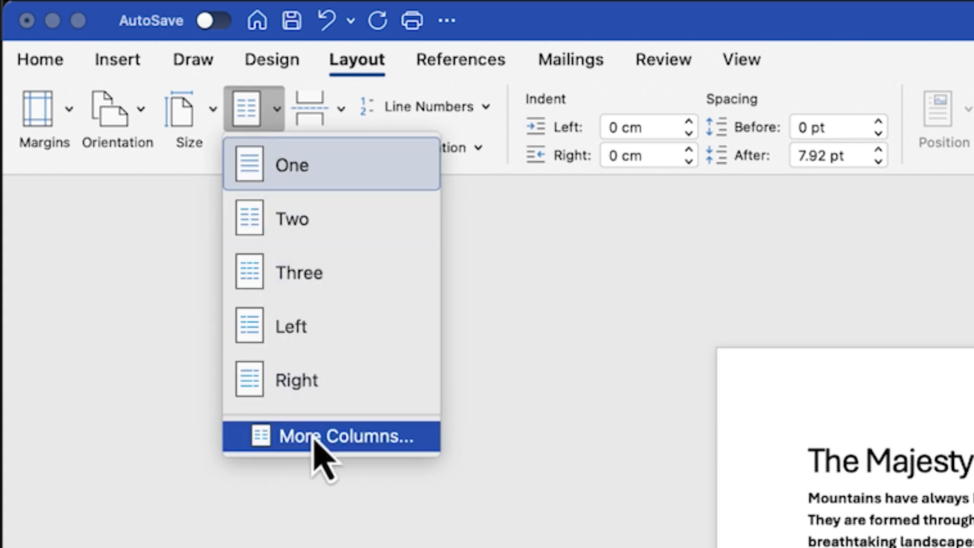
left_click(333, 436)
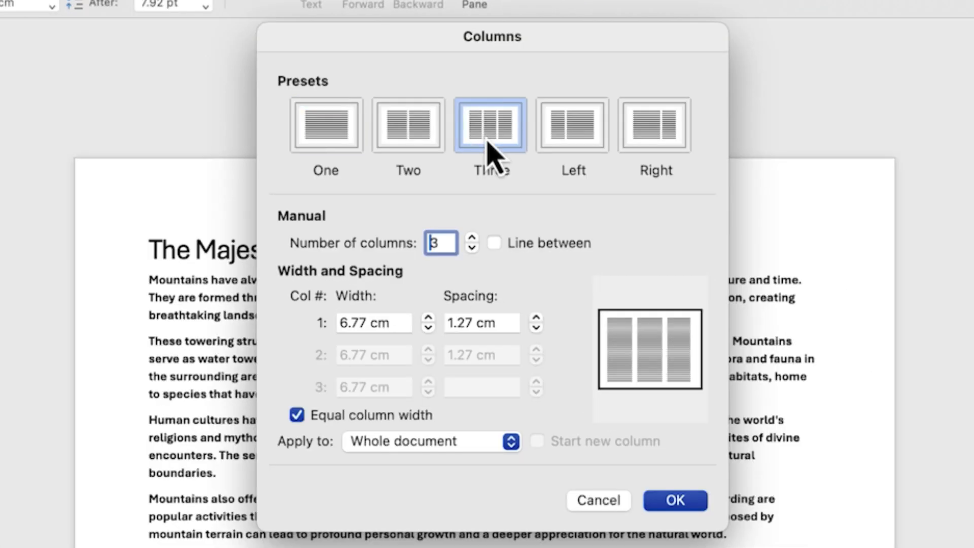
Apply a three-column layout with lines between the columns.
left_click(494, 244)
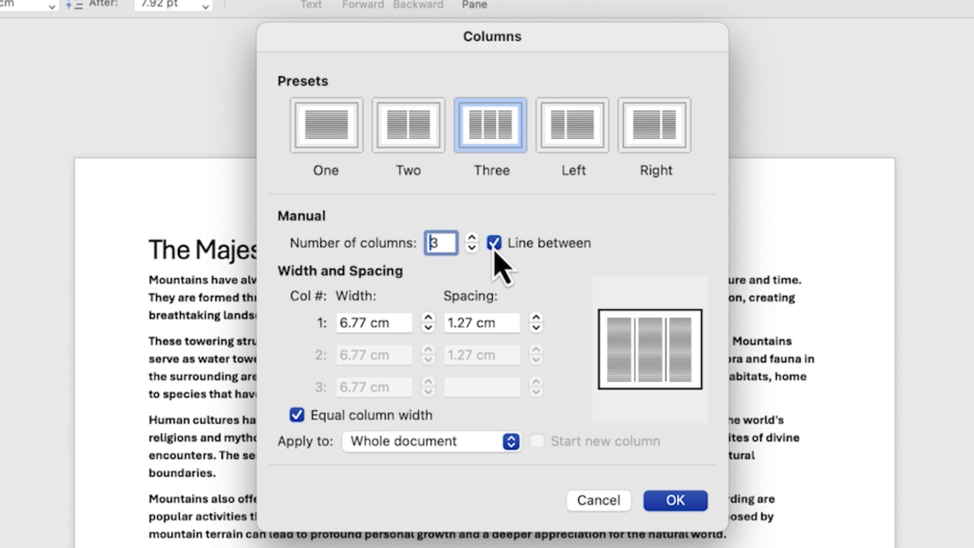
mouse_move(529, 365)
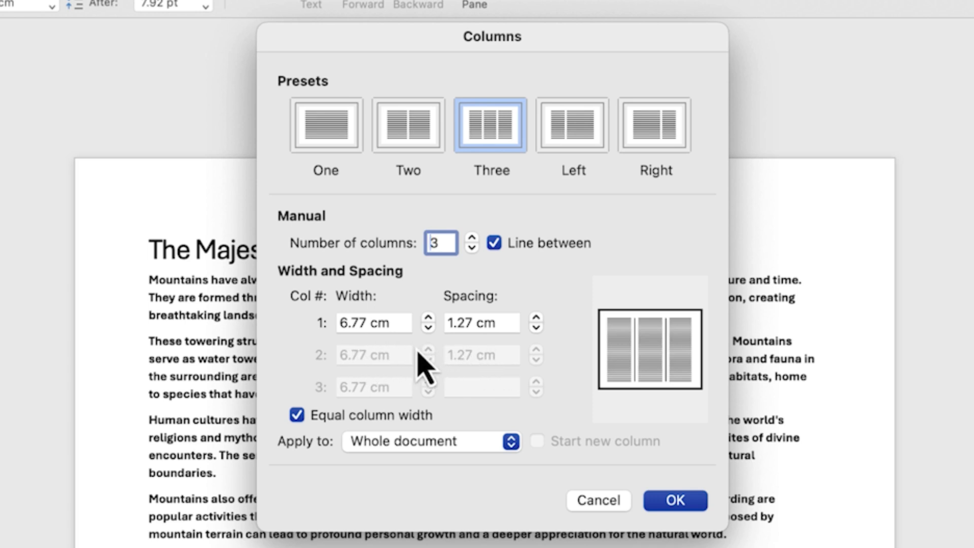
left_click(669, 500)
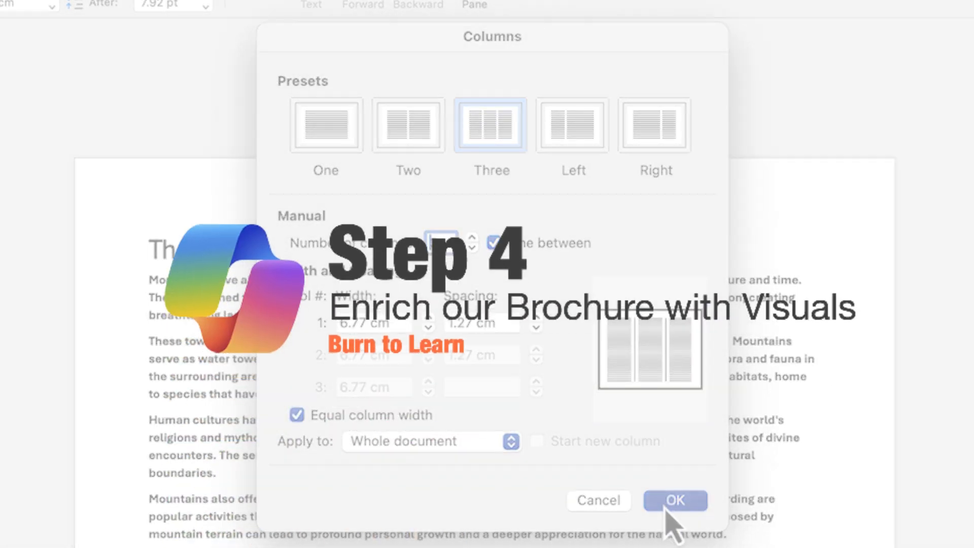
left_click(676, 500)
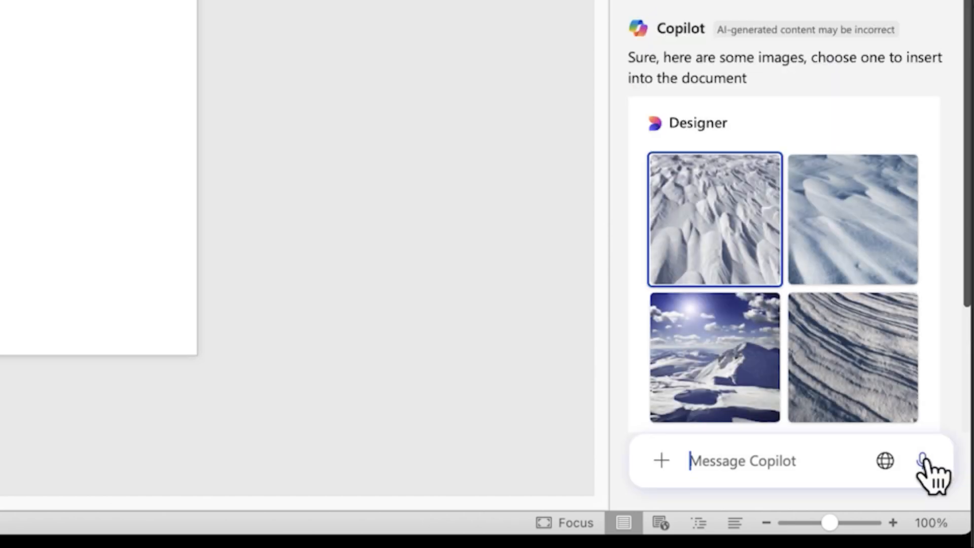
Insert a Copilot-suggested Designer snowy mountain image into the brochure.
left_click(714, 361)
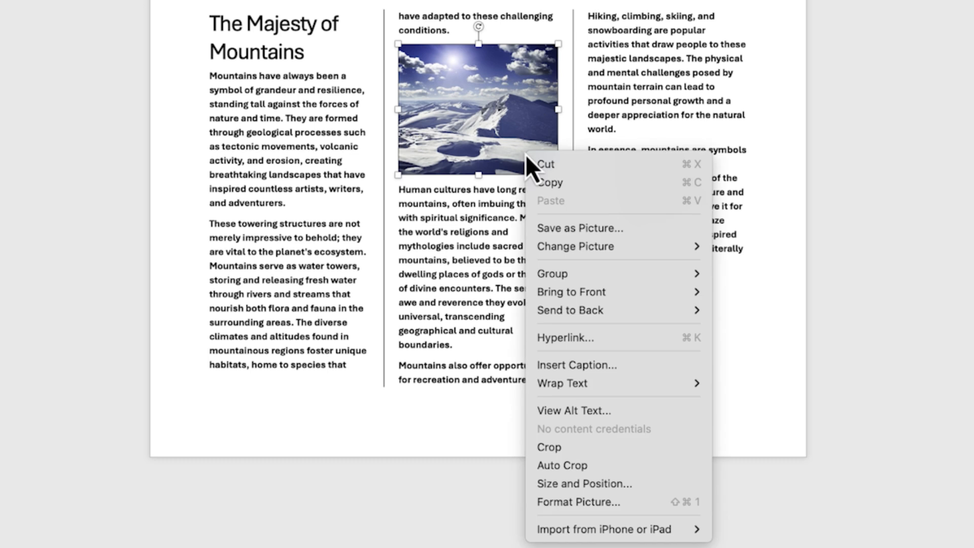
mouse_move(641, 398)
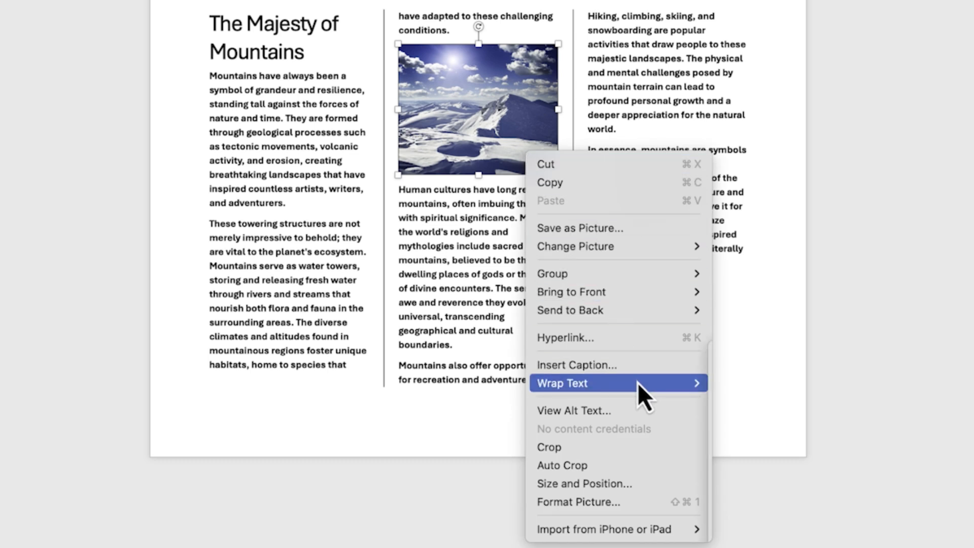
Set the snowy mountain photo's text wrapping to Behind Text.
left_click(562, 384)
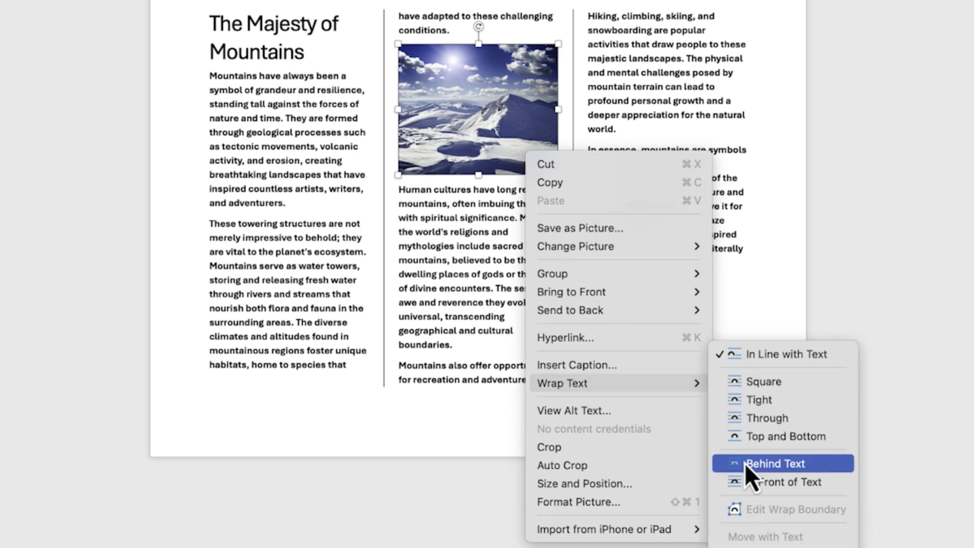
left_click(775, 463)
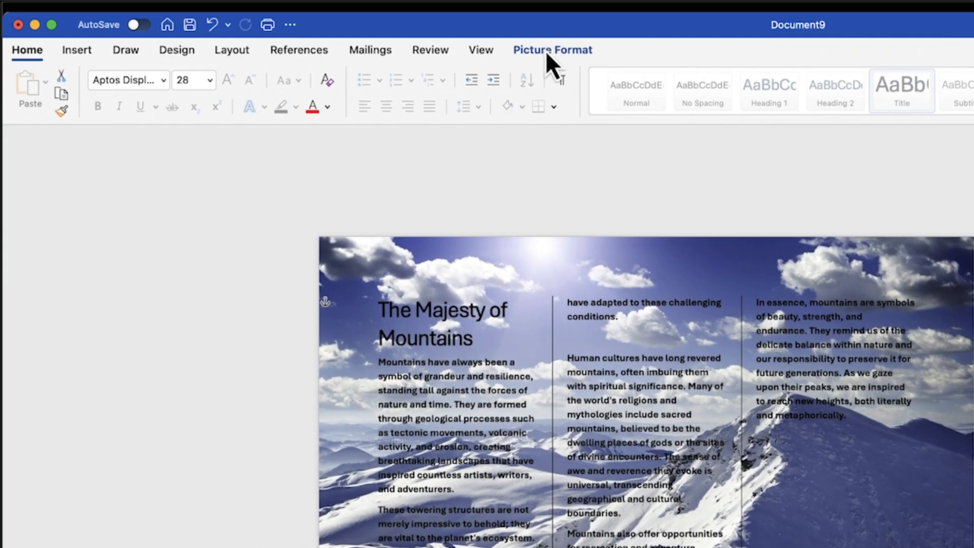
Give the background photo a high transparency preset so the text reads clearly.
left_click(553, 48)
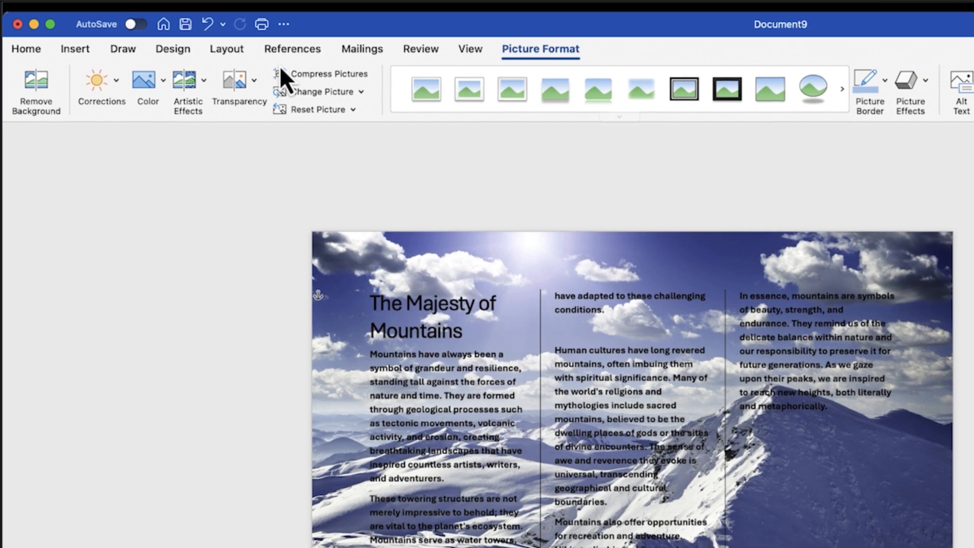
left_click(238, 80)
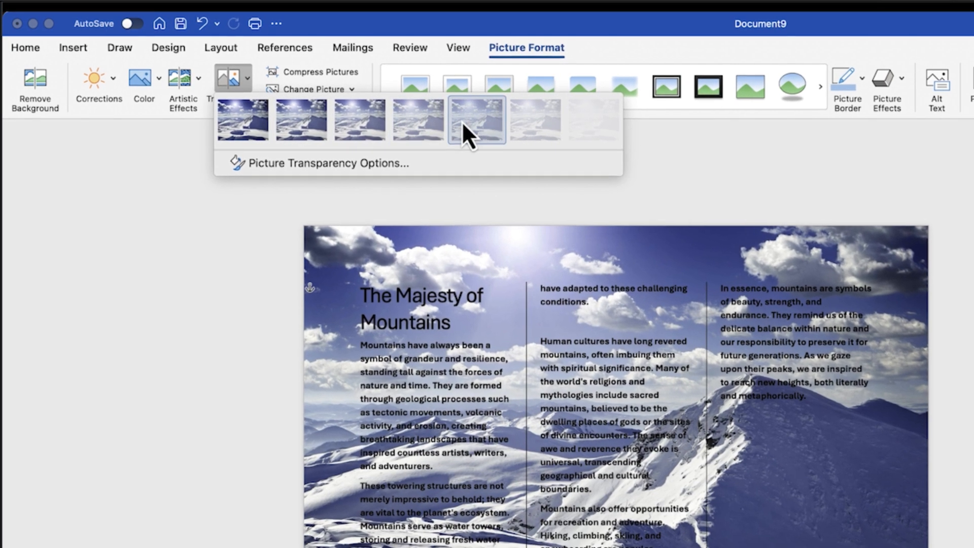
left_click(476, 118)
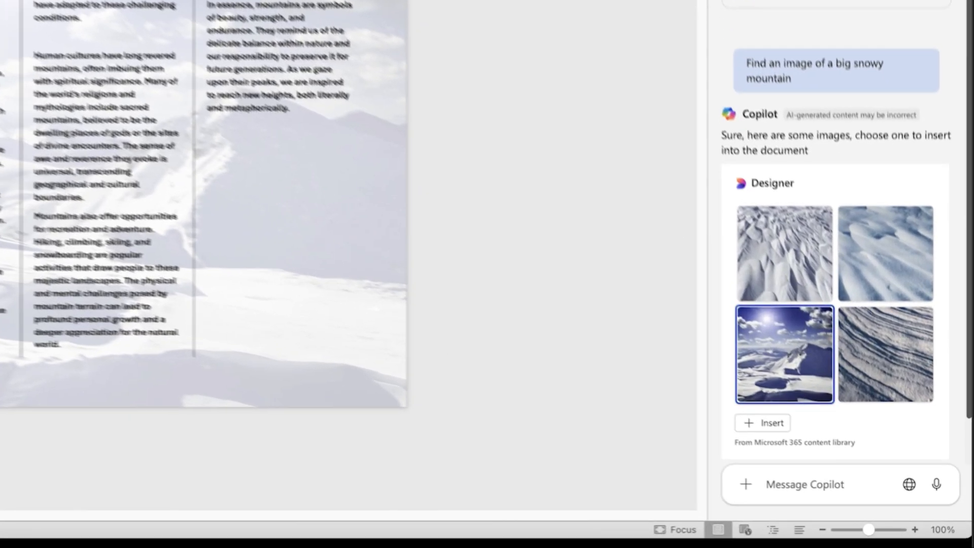
Begin a Copilot request to find another image for the brochure.
type("fin")
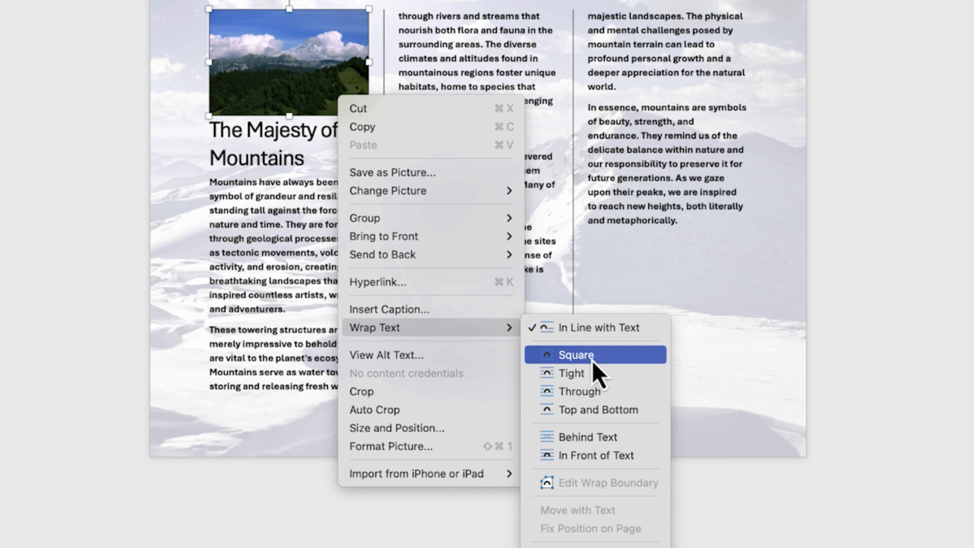
Set the green mountain photo's text wrapping to Square.
left_click(576, 355)
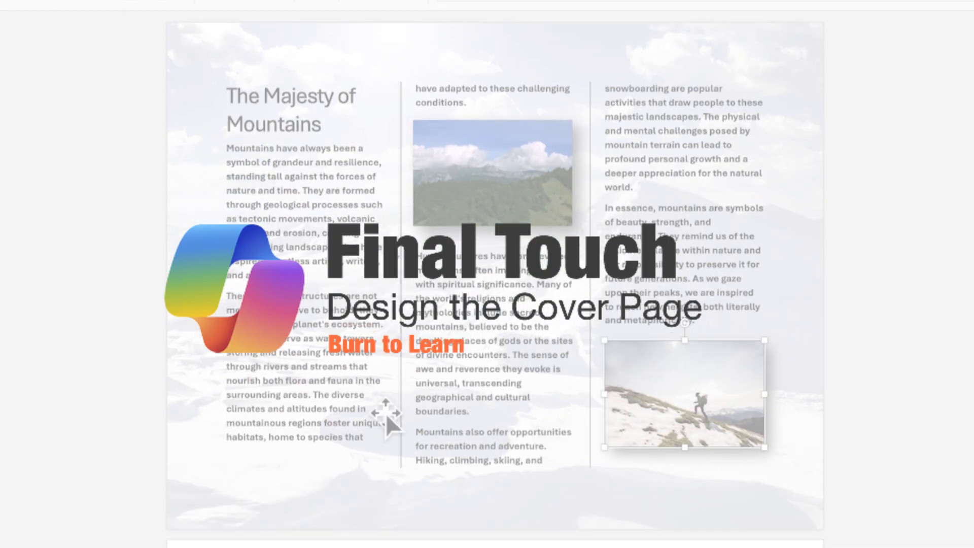
left_click(501, 181)
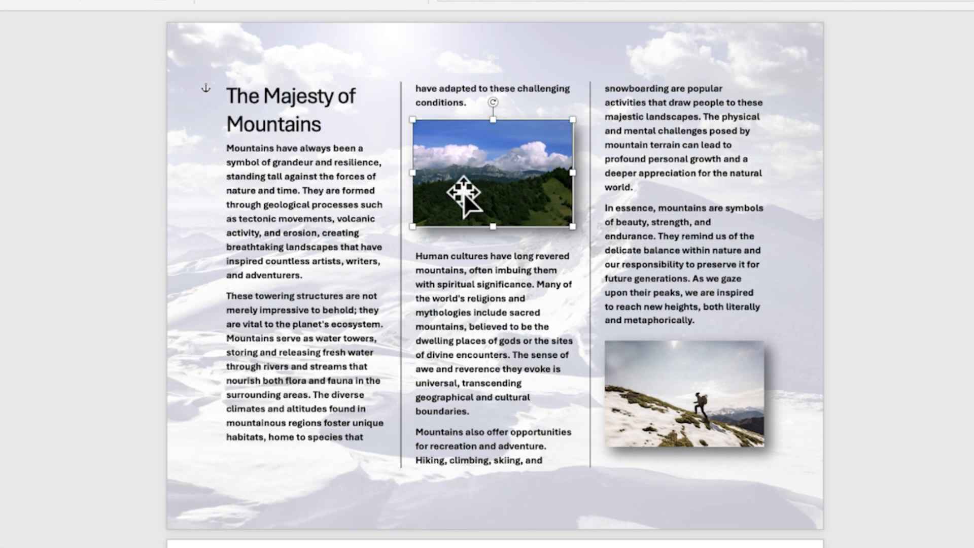